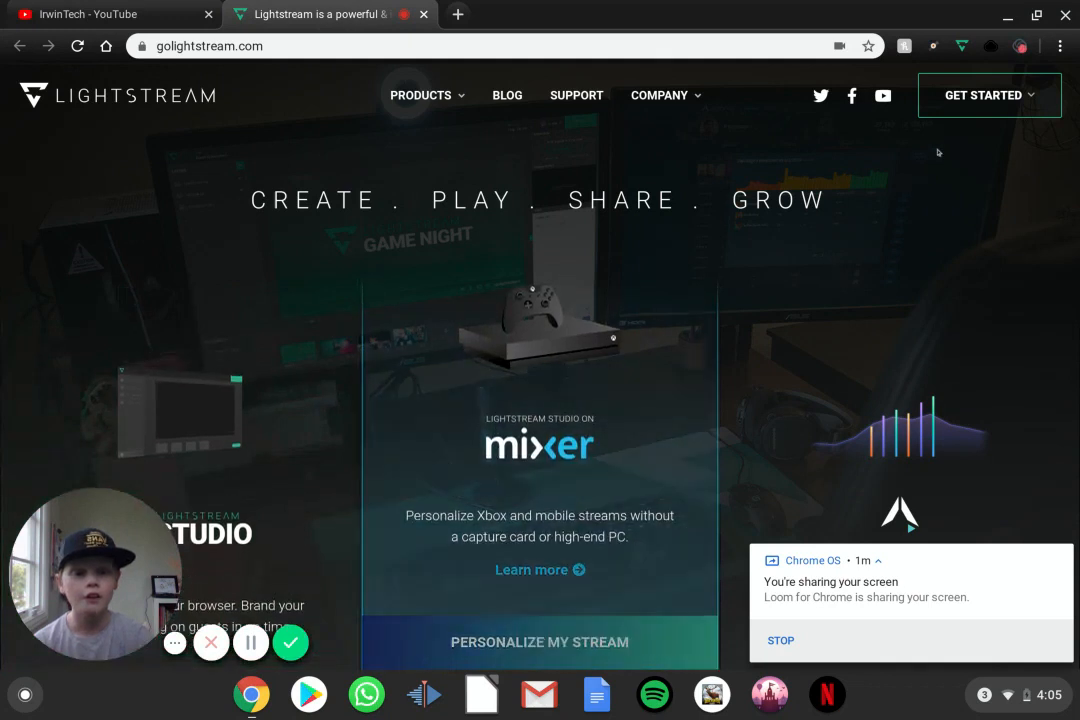
From golightstream.com, choose Lightstream Studio under Get Started to reach the camera-and-browser project
{"action": "left_click", "coordinate": [988, 95]}
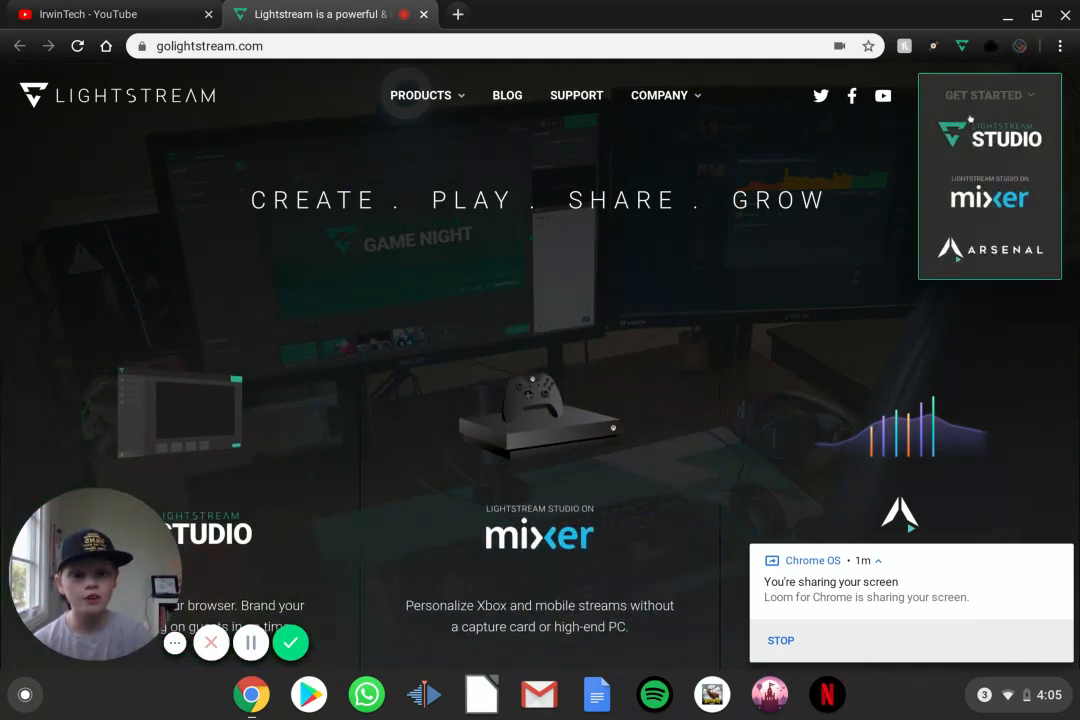
{"action": "left_click", "coordinate": [989, 135]}
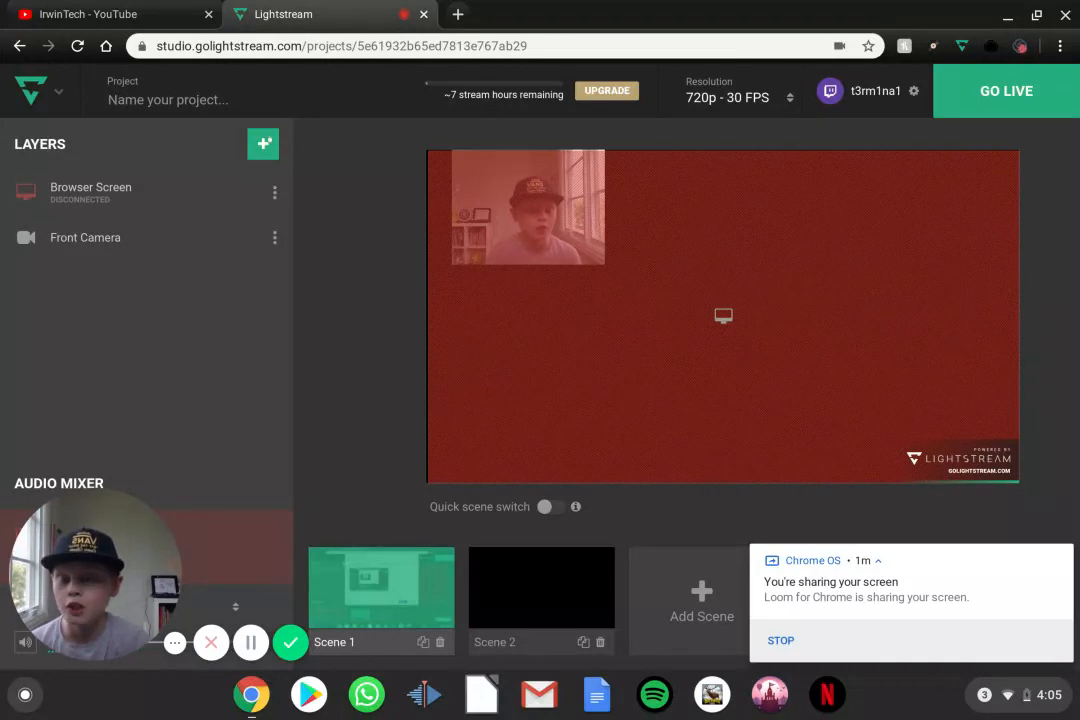
{"action": "left_click", "coordinate": [263, 143]}
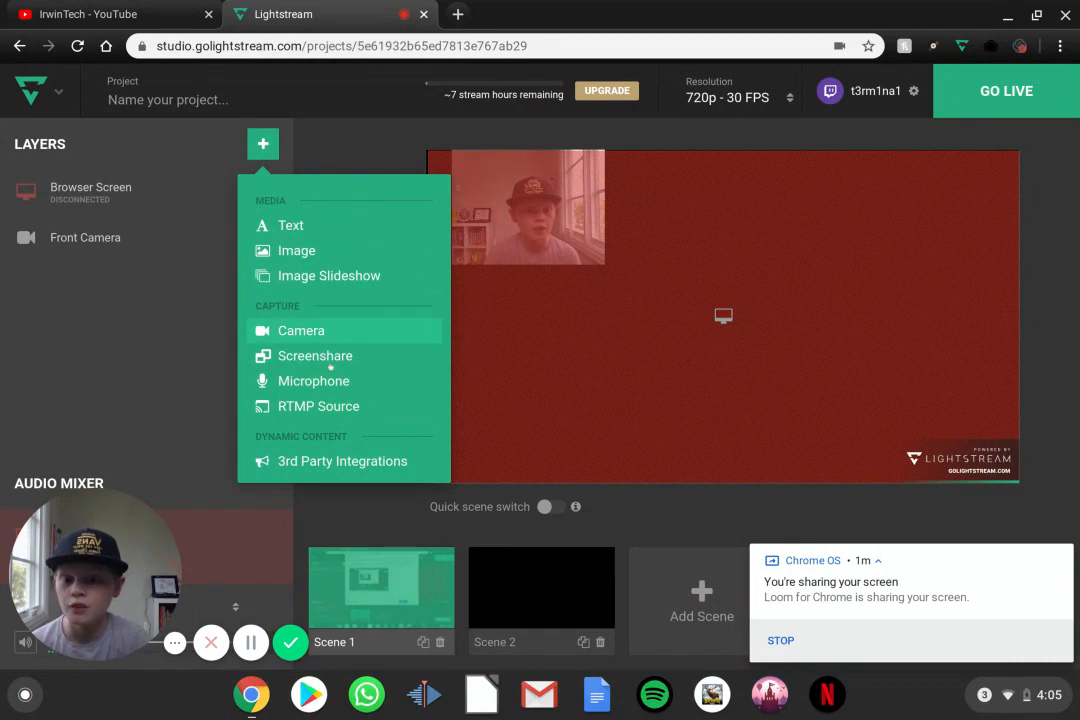
{"action": "left_click", "coordinate": [263, 143]}
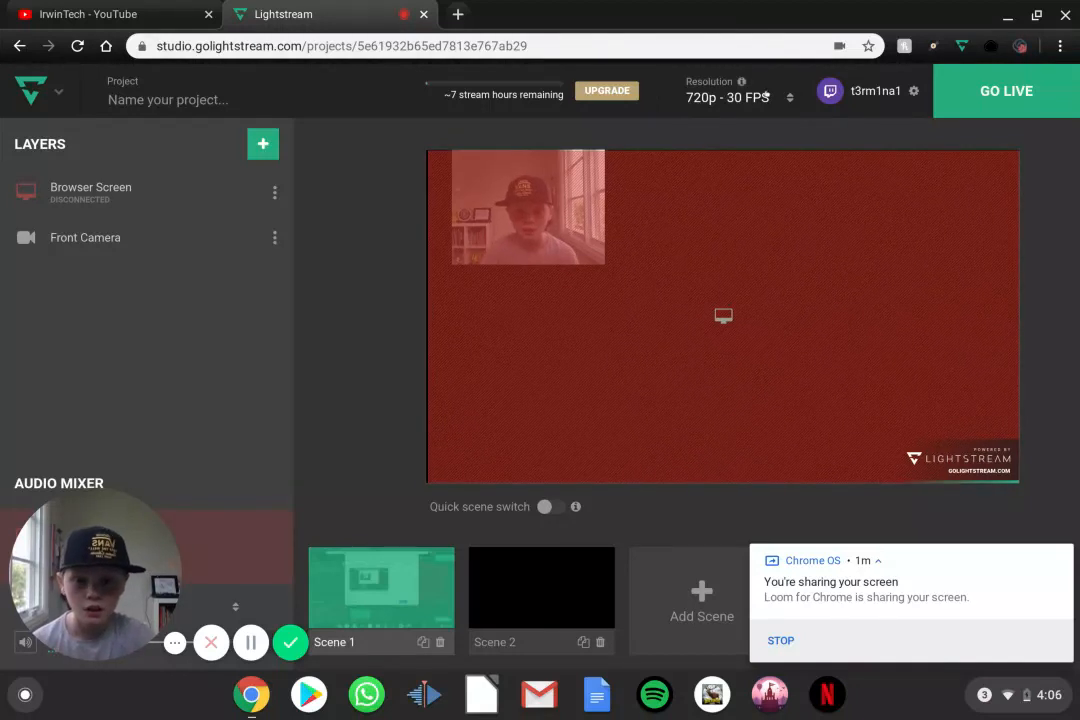
{"action": "left_click", "coordinate": [727, 96]}
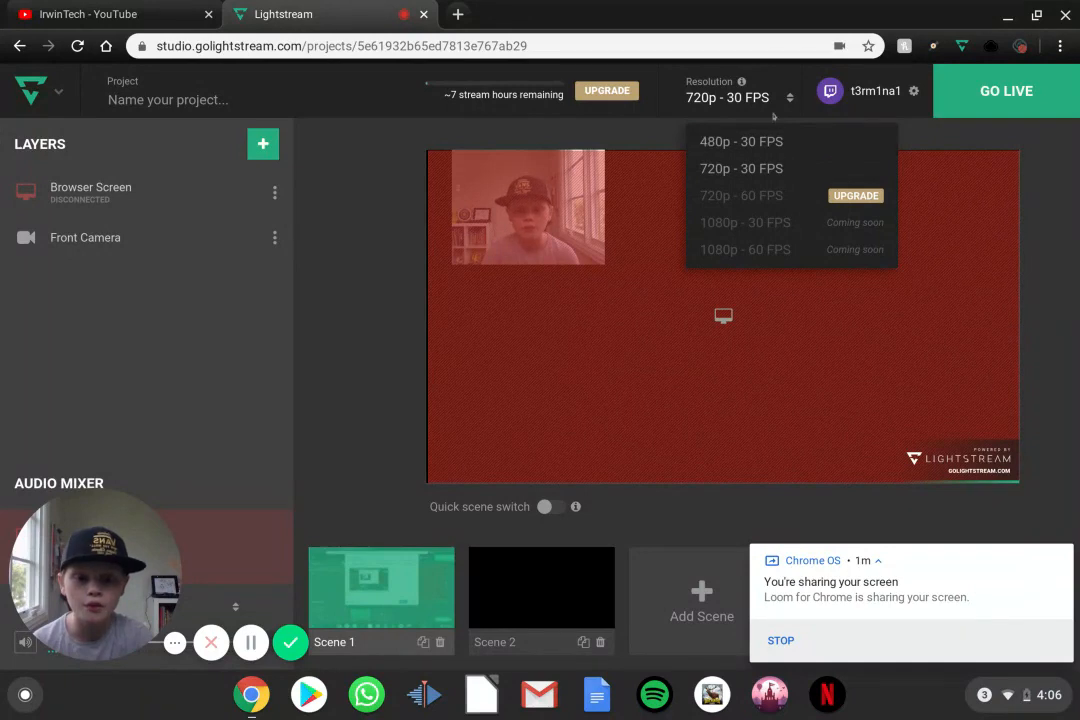
{"action": "left_click", "coordinate": [741, 168]}
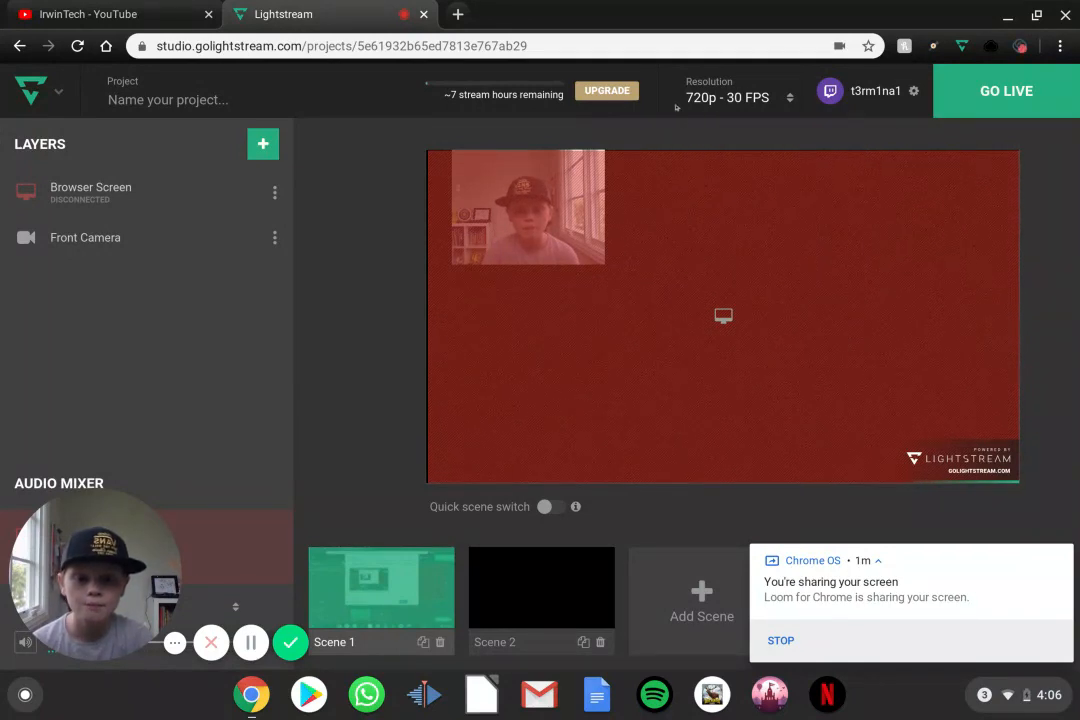
{"action": "left_click", "coordinate": [727, 97]}
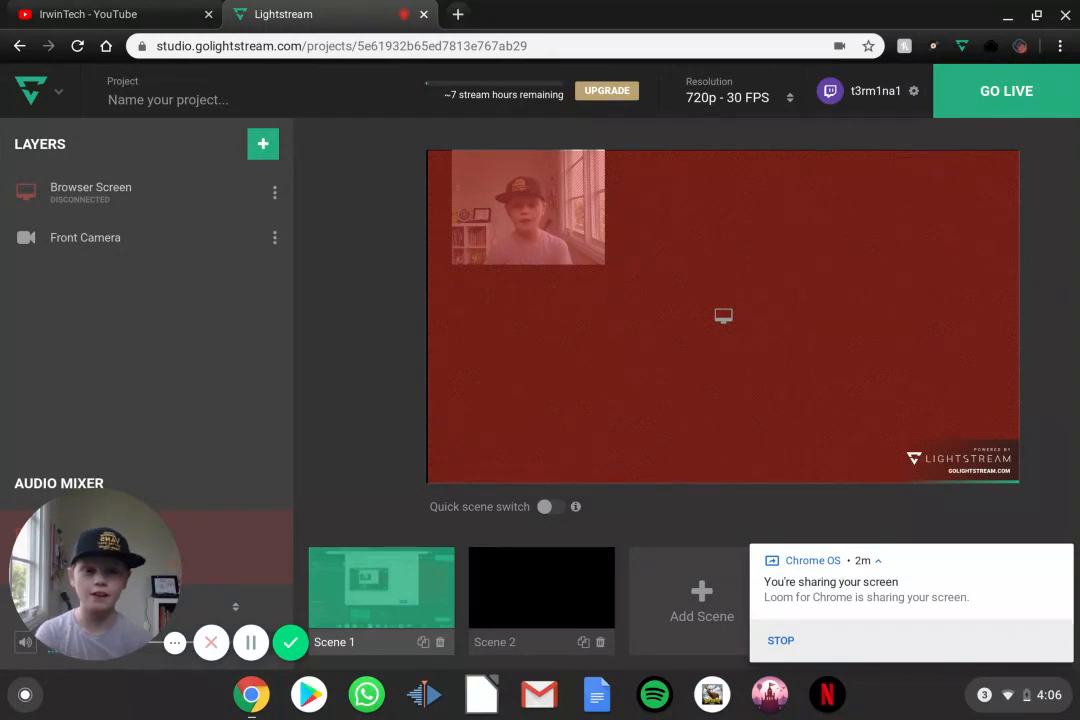
{"action": "left_click", "coordinate": [740, 97]}
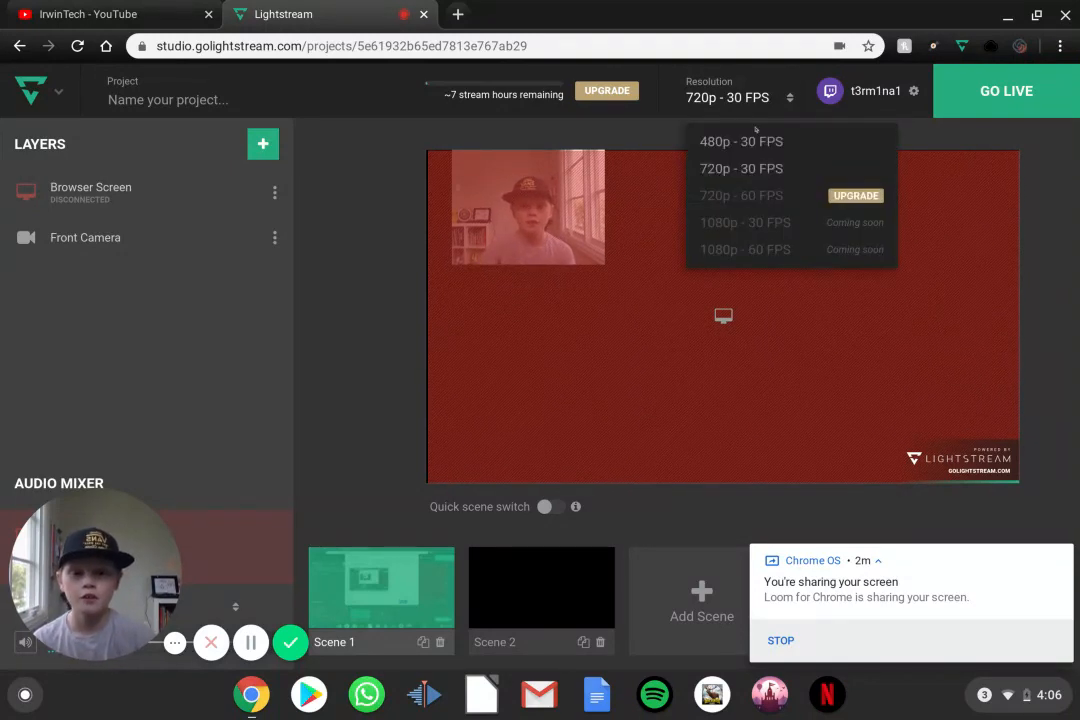
{"action": "left_click", "coordinate": [741, 141]}
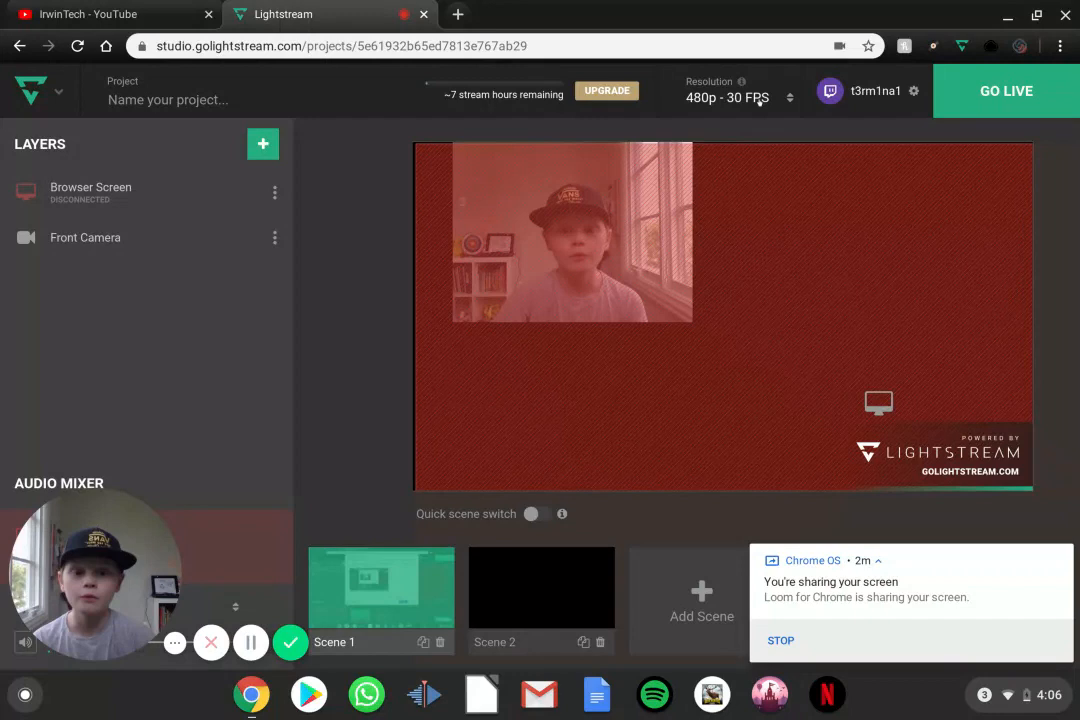
{"action": "left_click", "coordinate": [727, 97]}
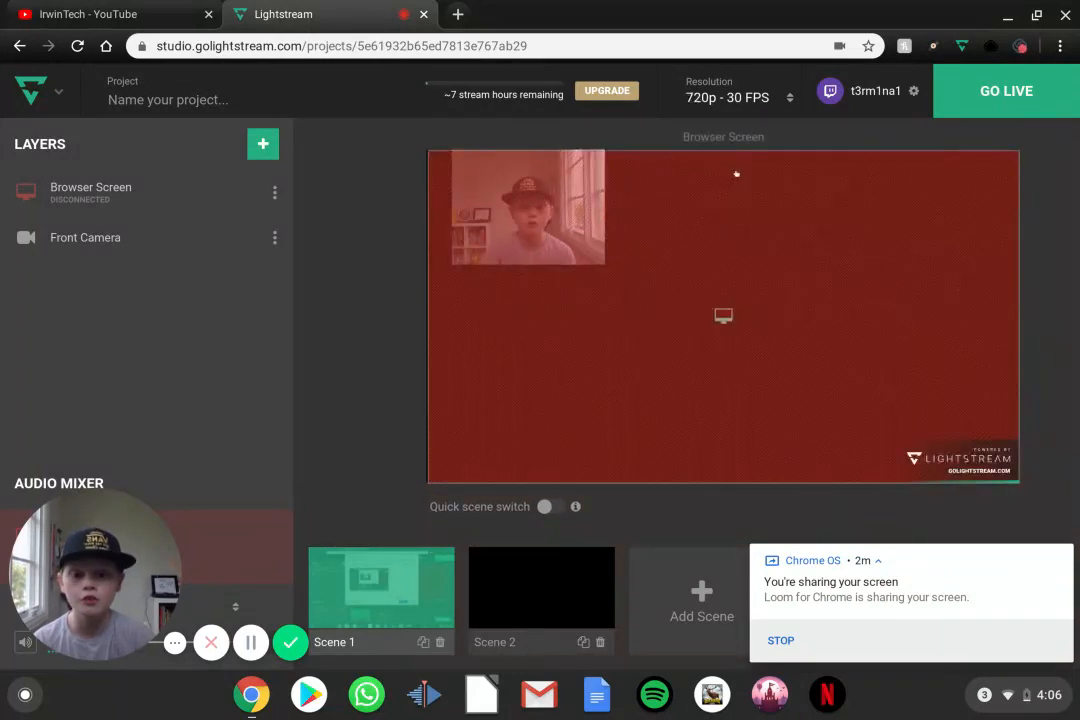